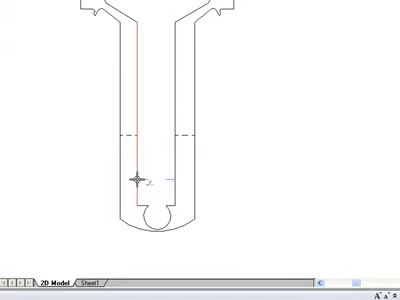
mouse_move(304, 42)
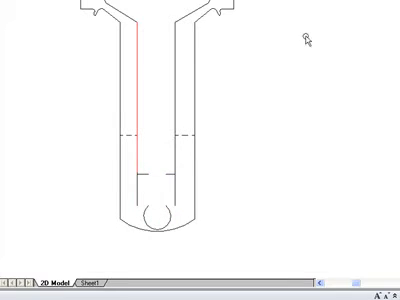
Switch from the 2D section drawing to the 3D part document showing the extruded bracket with its base hole.
left_click(188, 52)
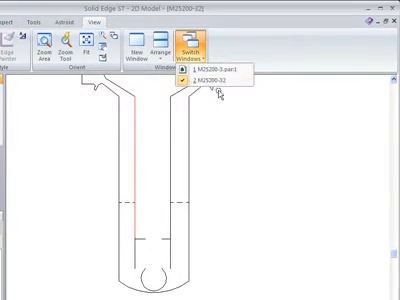
left_click(212, 82)
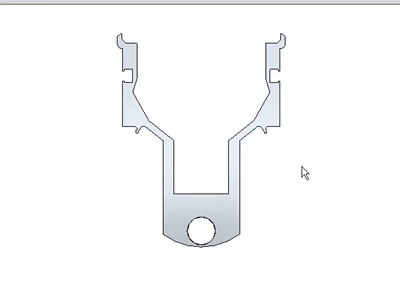
mouse_move(182, 204)
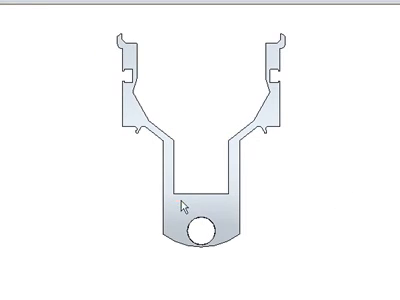